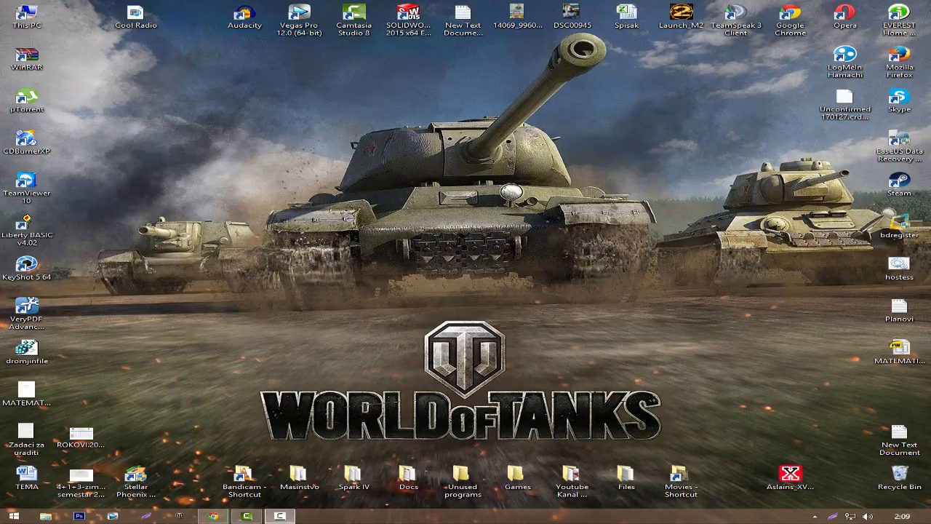
mouse_move(212, 515)
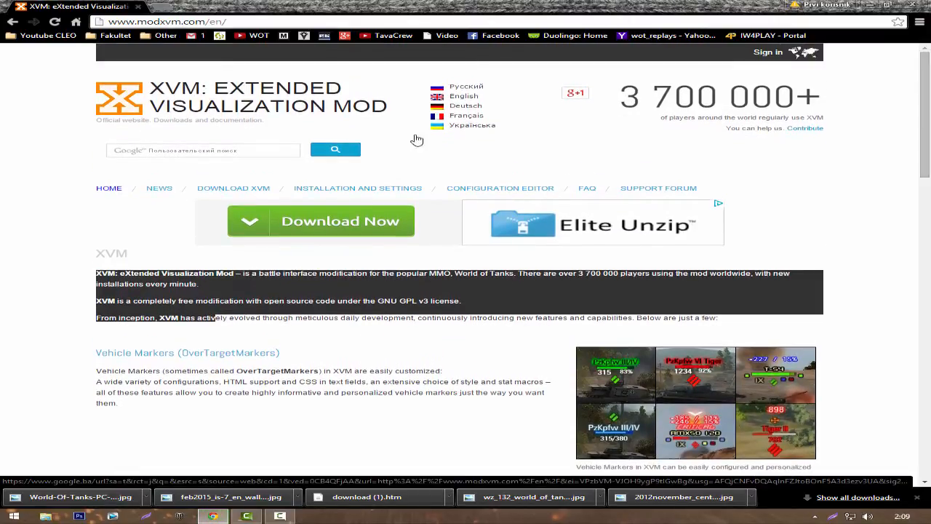
mouse_move(81, 227)
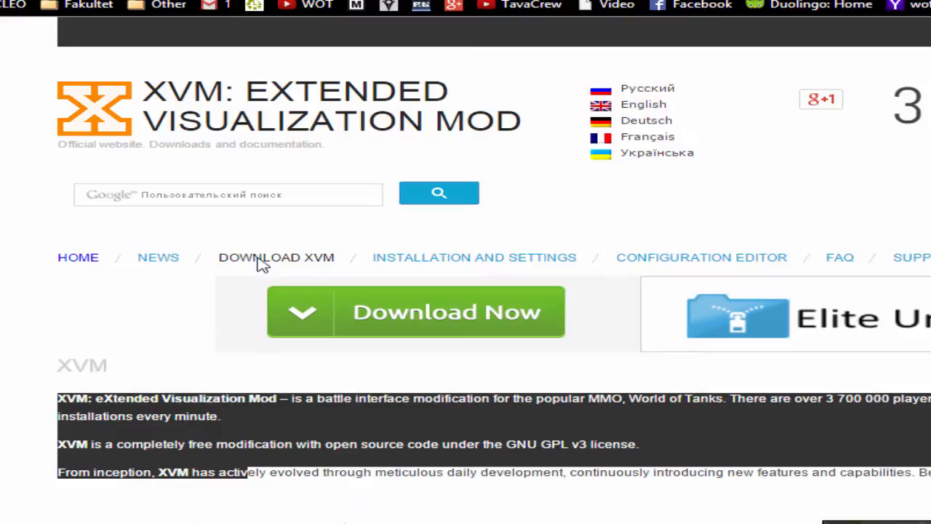
- Start downloading xvm-6.0.0.1.zip from the DOWNLOAD XVM page
click(276, 256)
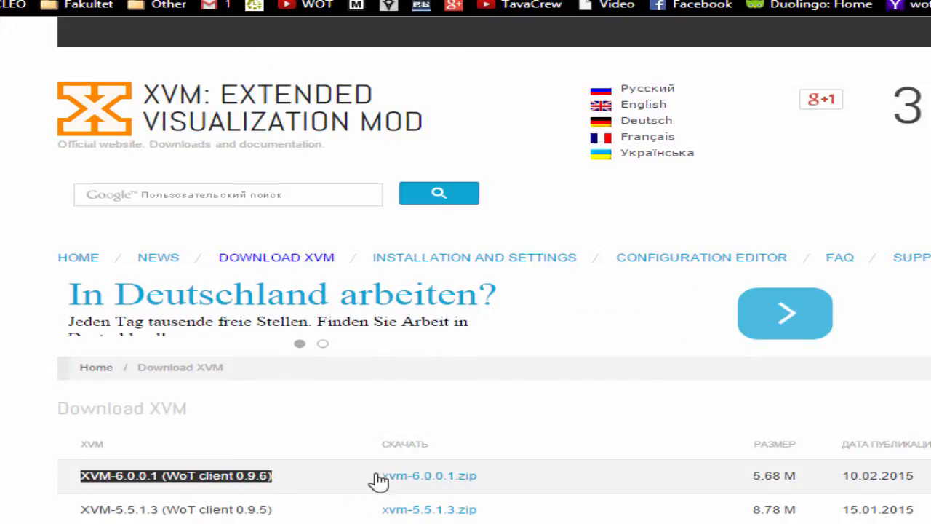
click(427, 474)
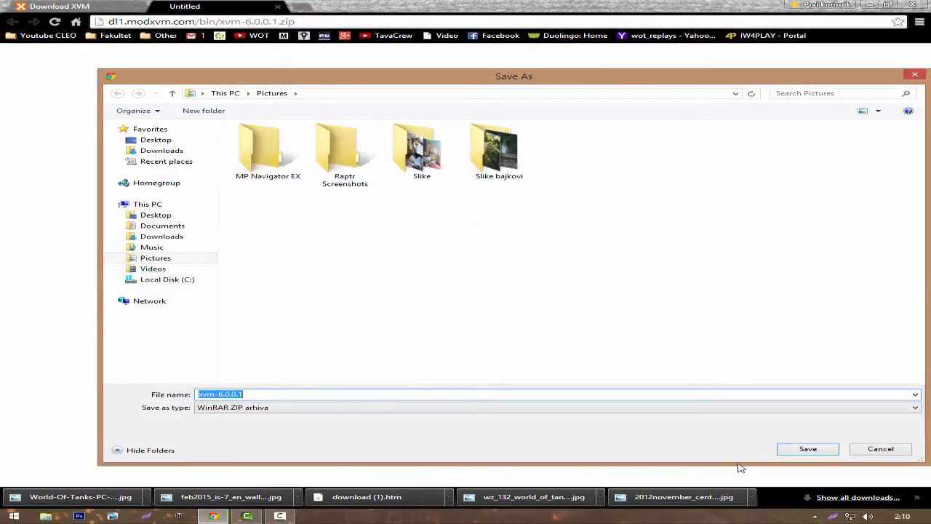
- Save xvm-6.0.0.1.zip to the Desktop and open it in WinRAR
click(155, 140)
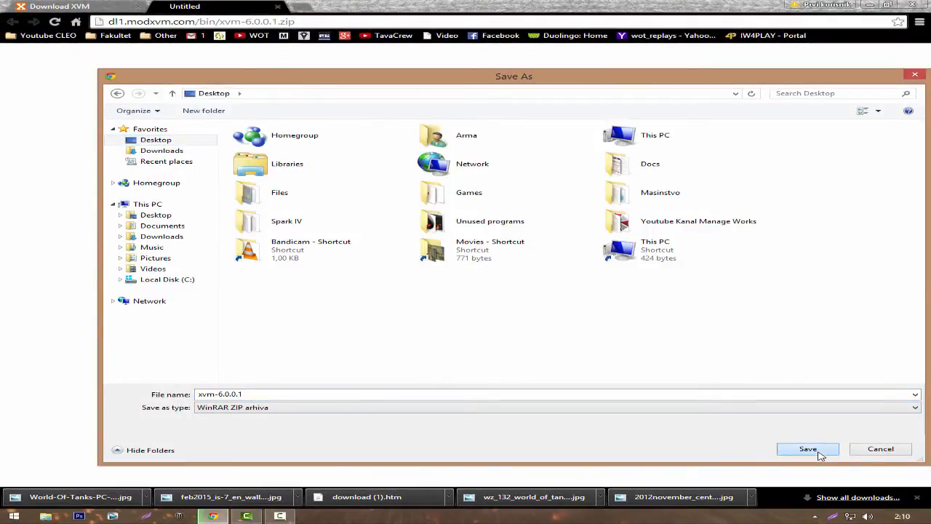
click(807, 448)
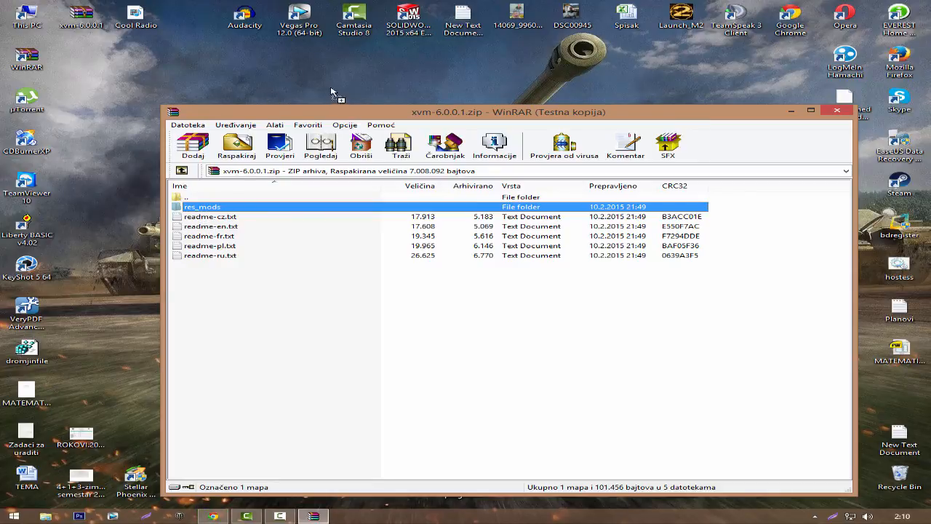
- Extract res_mods onto the desktop, close WinRAR and open the extracted folder
click(236, 145)
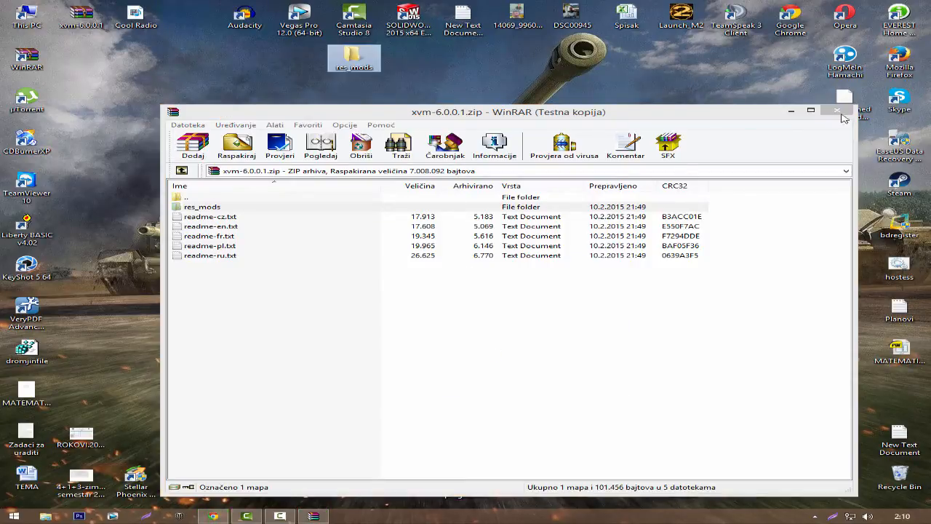
click(838, 111)
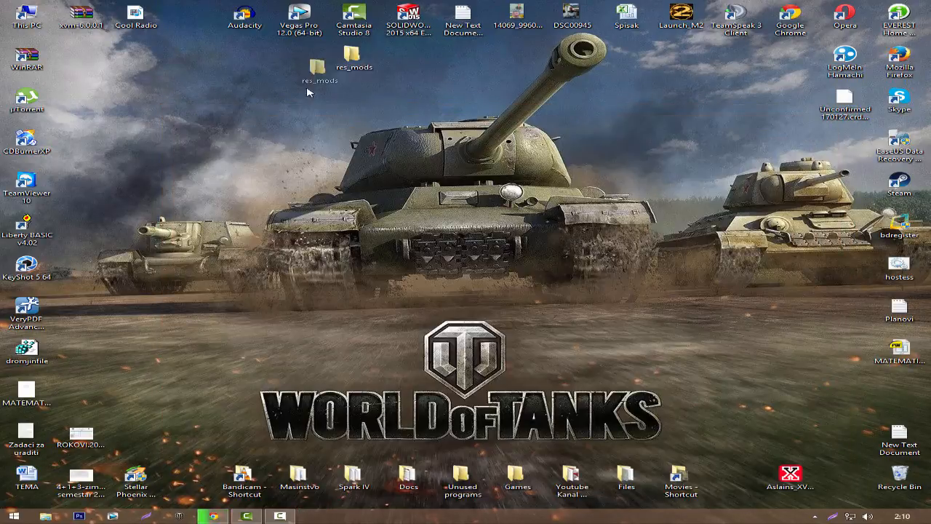
drag(320, 65, 466, 233)
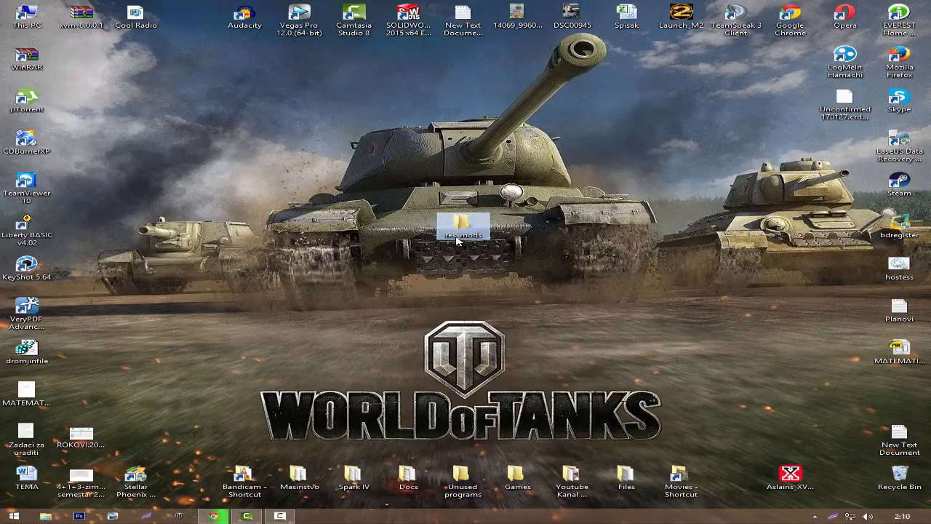
double_click(462, 224)
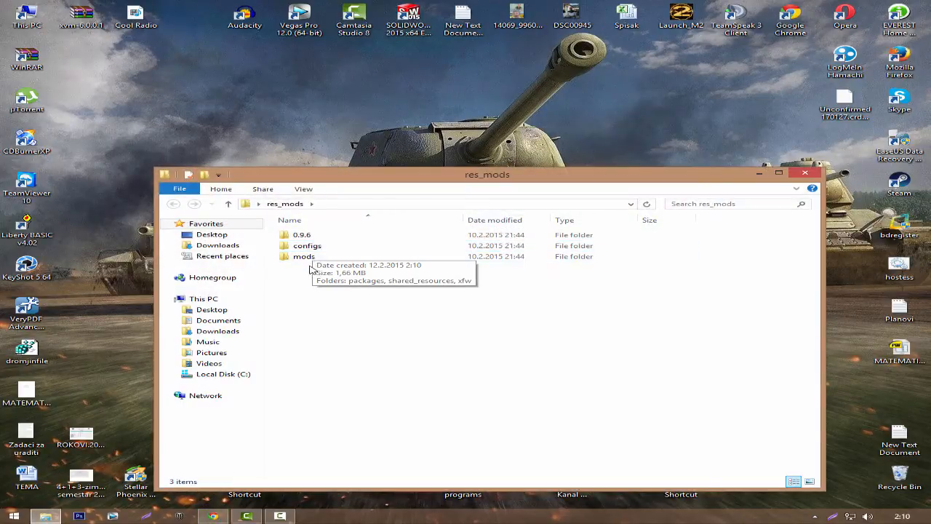
- Open C:\Games\World_of_Tanks\res_mods in a second Explorer window
drag(487, 174, 532, 171)
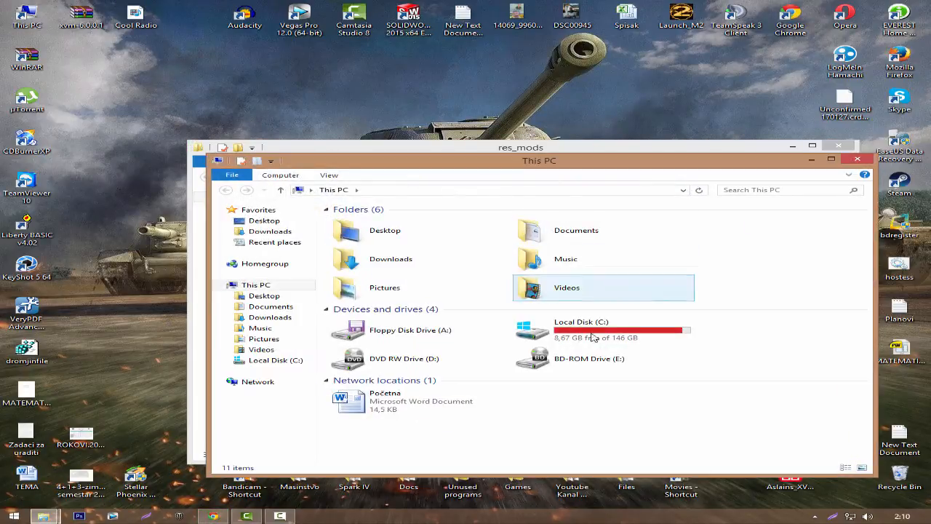
double_click(580, 329)
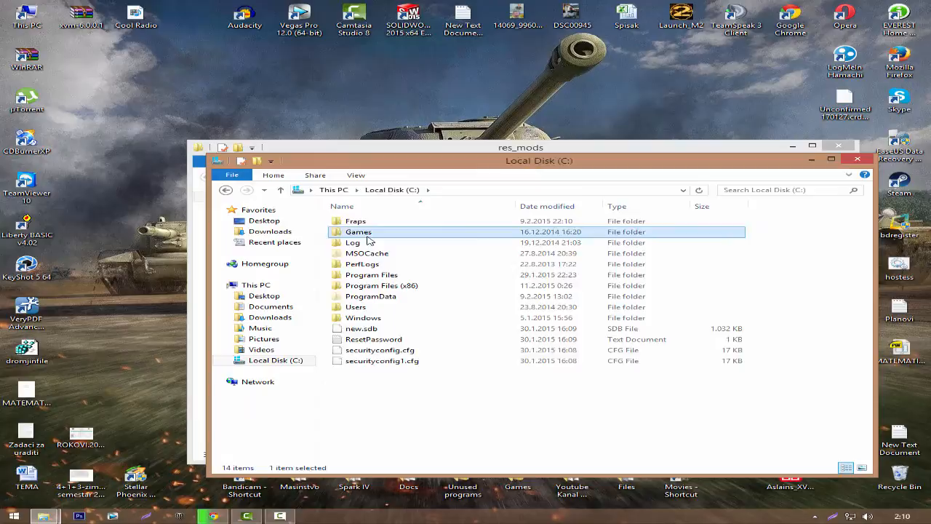
double_click(358, 231)
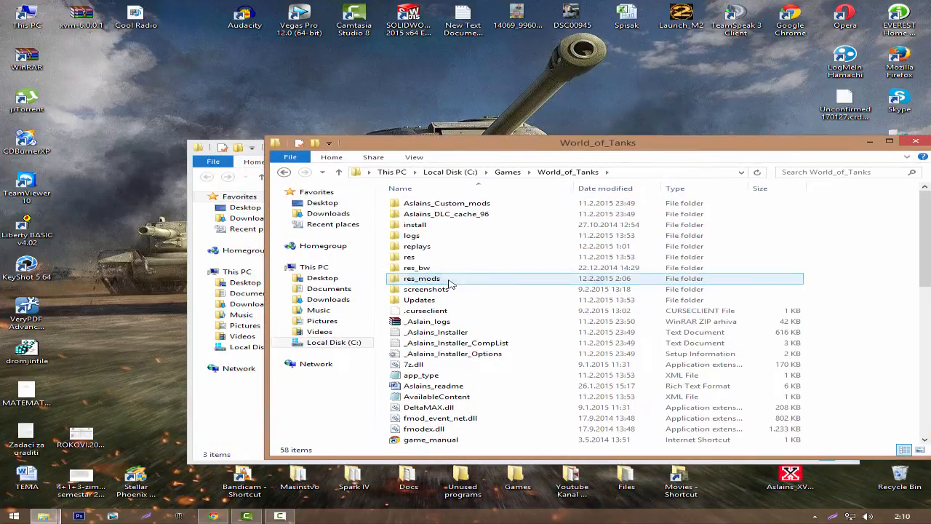
double_click(422, 278)
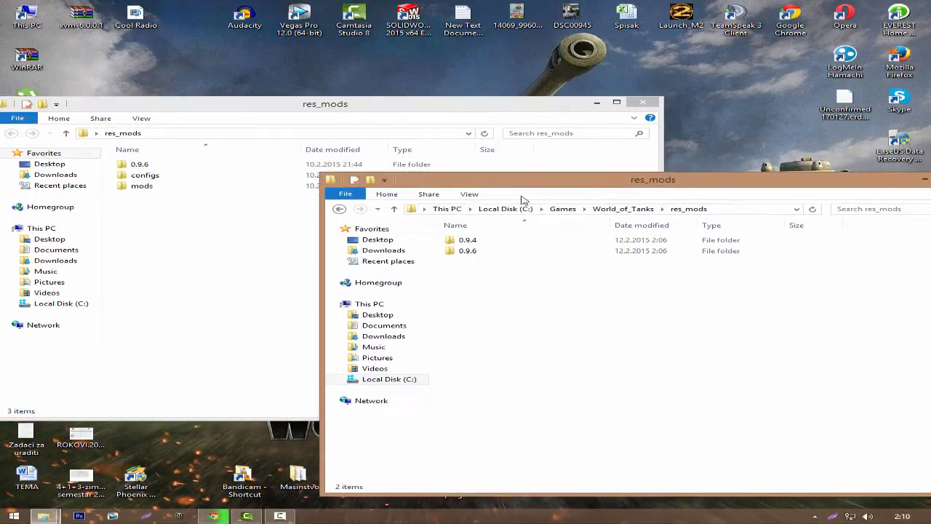
- Open the extracted 0.9.6 folder and move gui and scripts into the game's 0.9.6
click(139, 163)
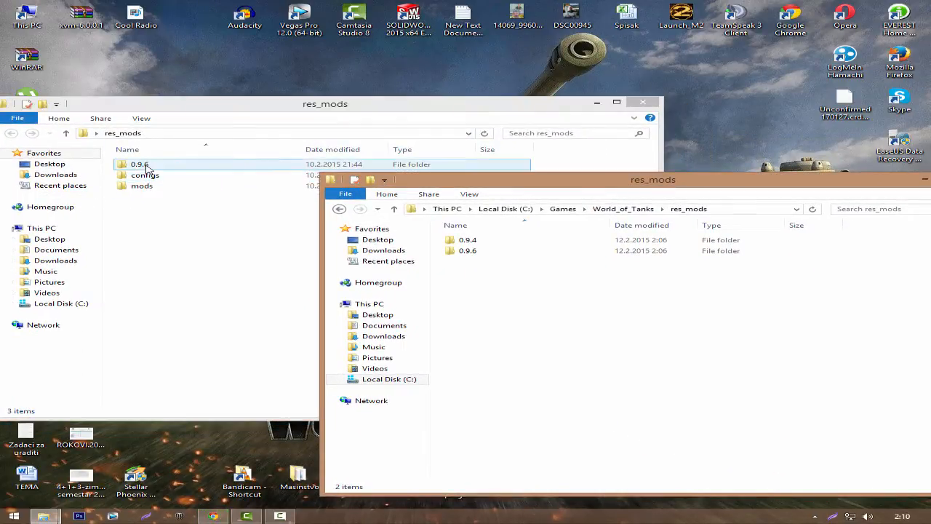
double_click(139, 163)
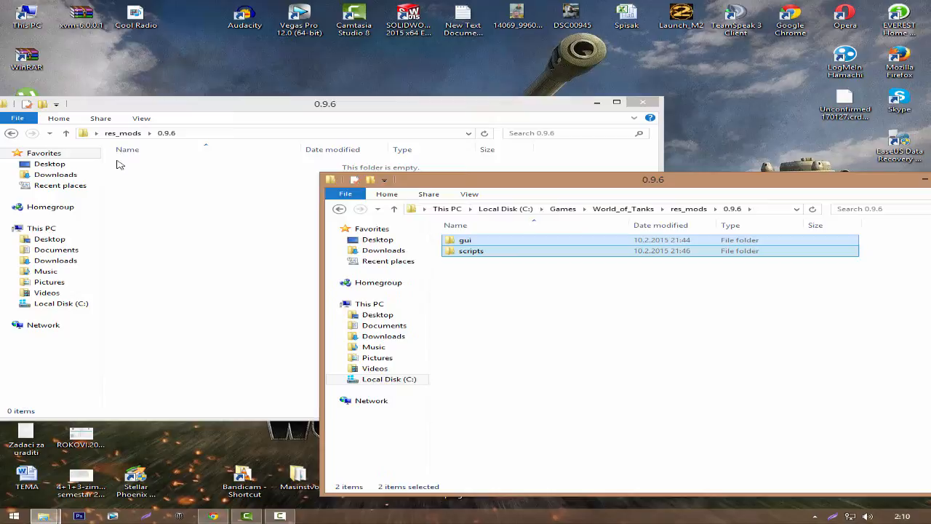
- Return to the XVM site and sign in with the [EU] Europe region
click(66, 132)
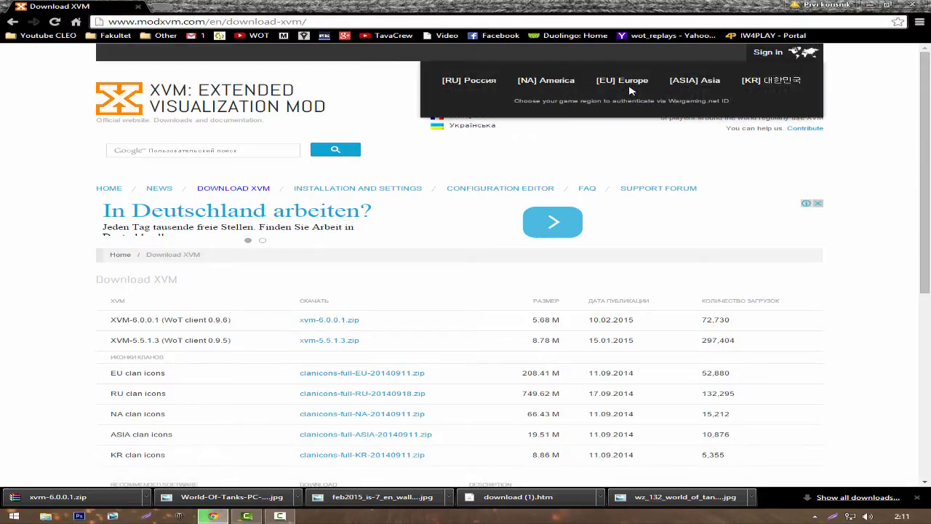
click(622, 80)
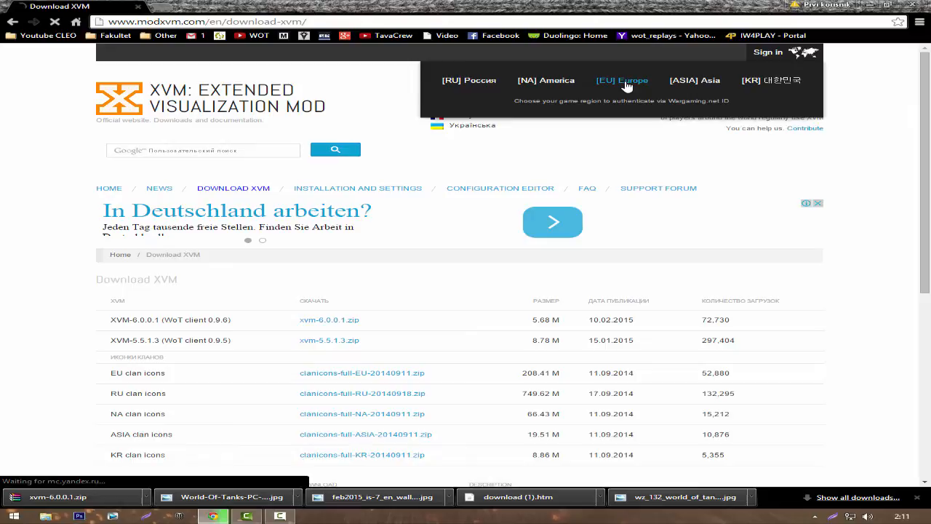